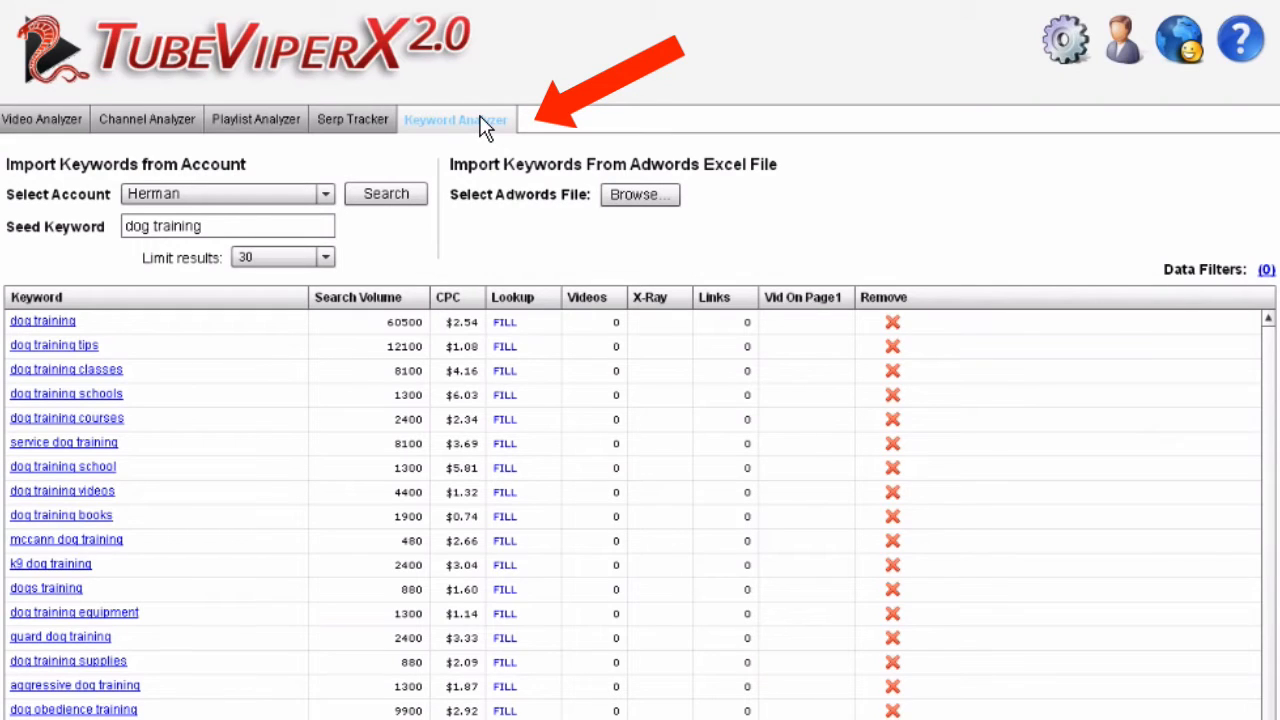
Step: Open Manage Accounts from the keyword analysis screen and select the single saved account
click(455, 119)
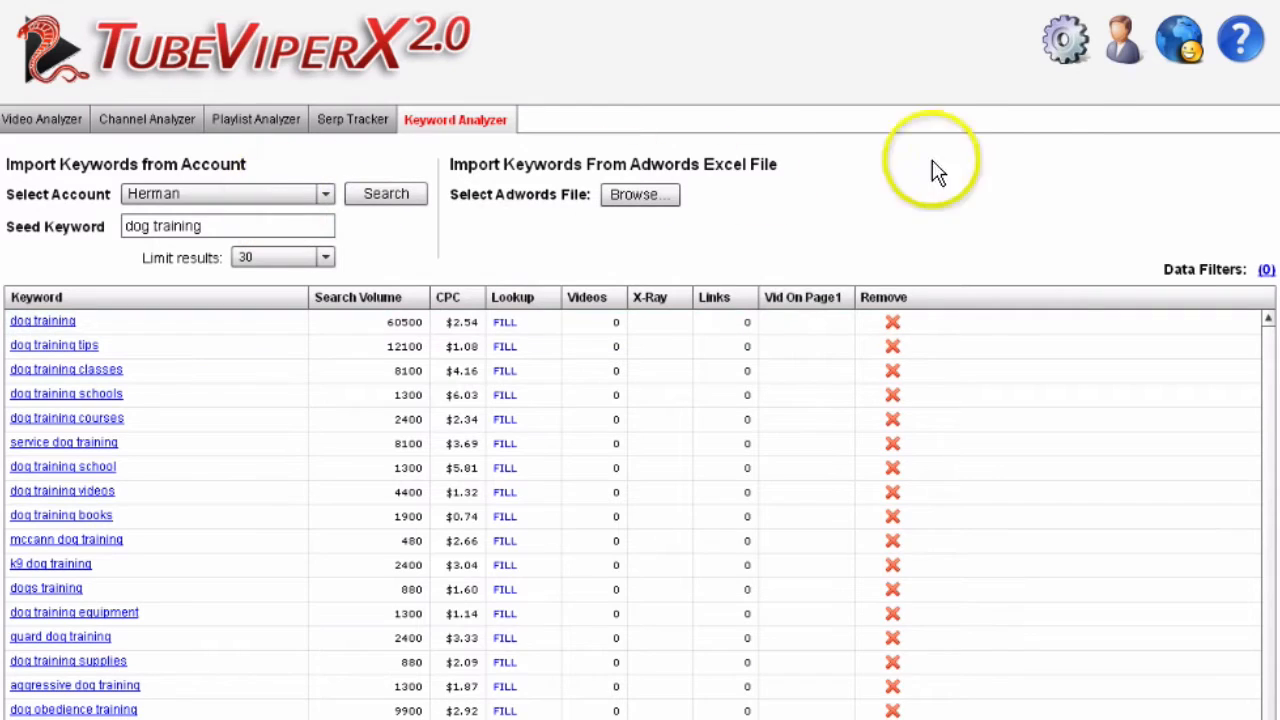
mouse_move(1122, 42)
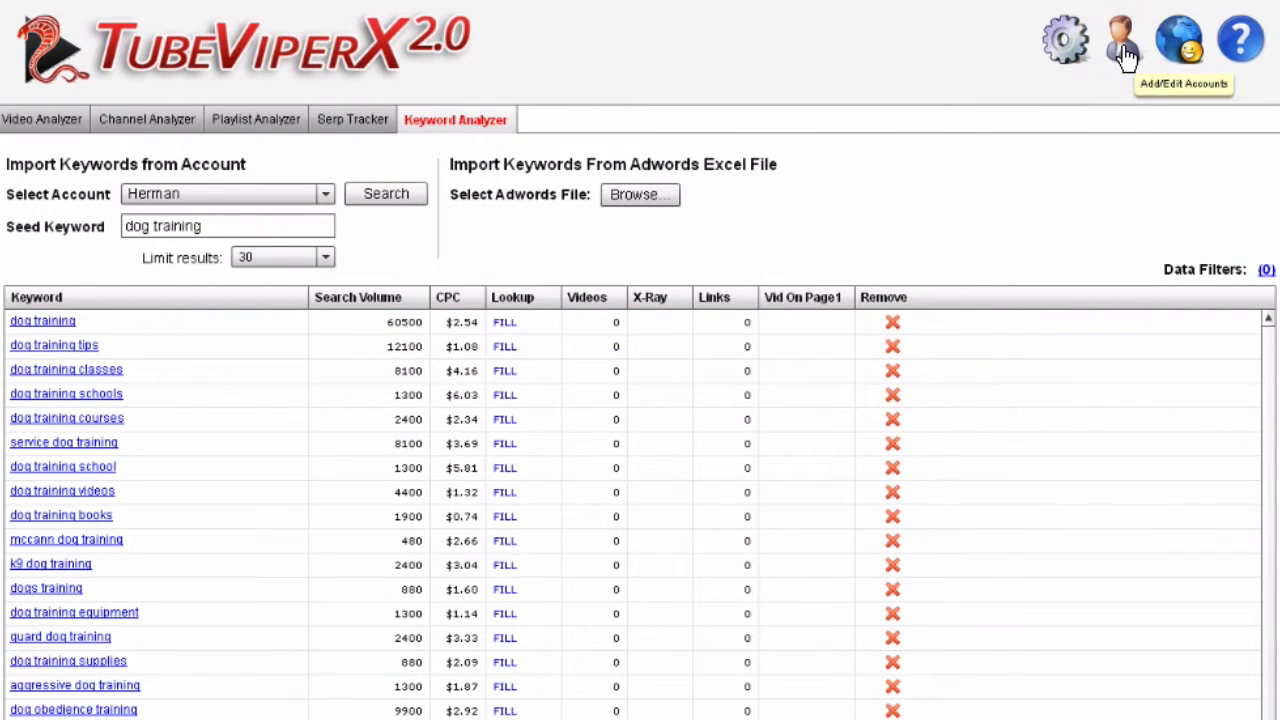
click(1122, 42)
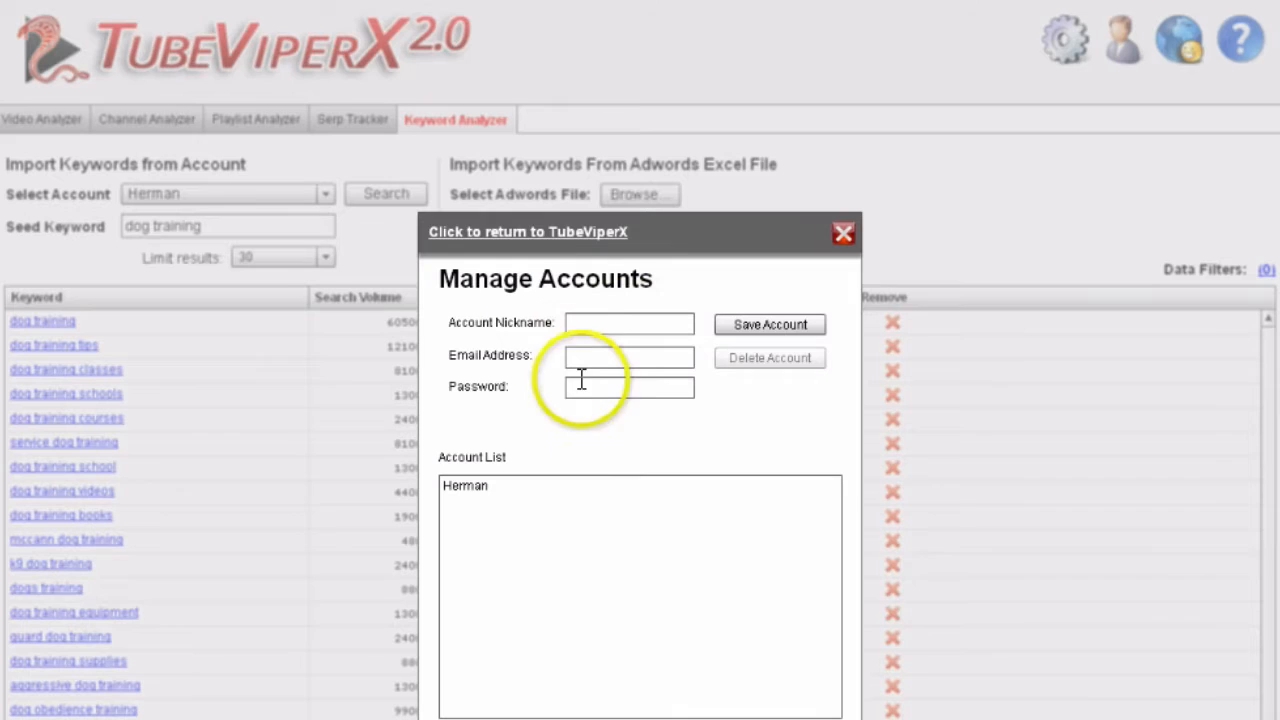
click(465, 486)
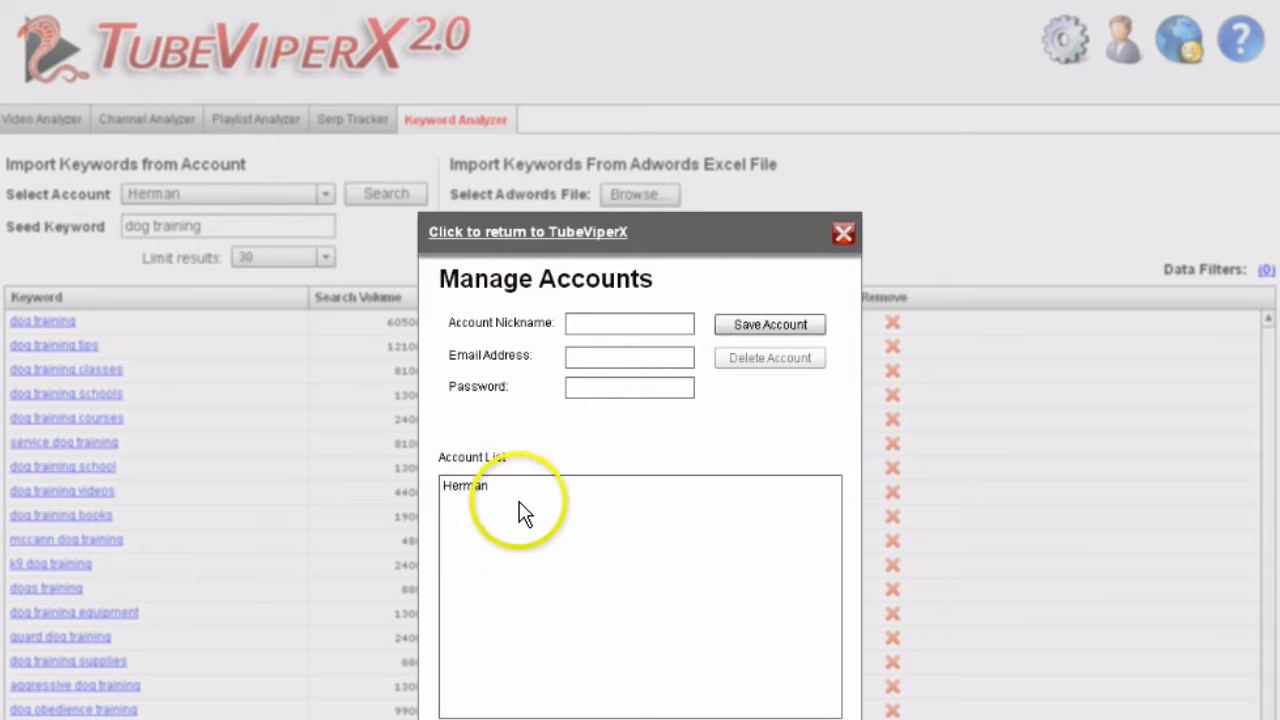
click(465, 486)
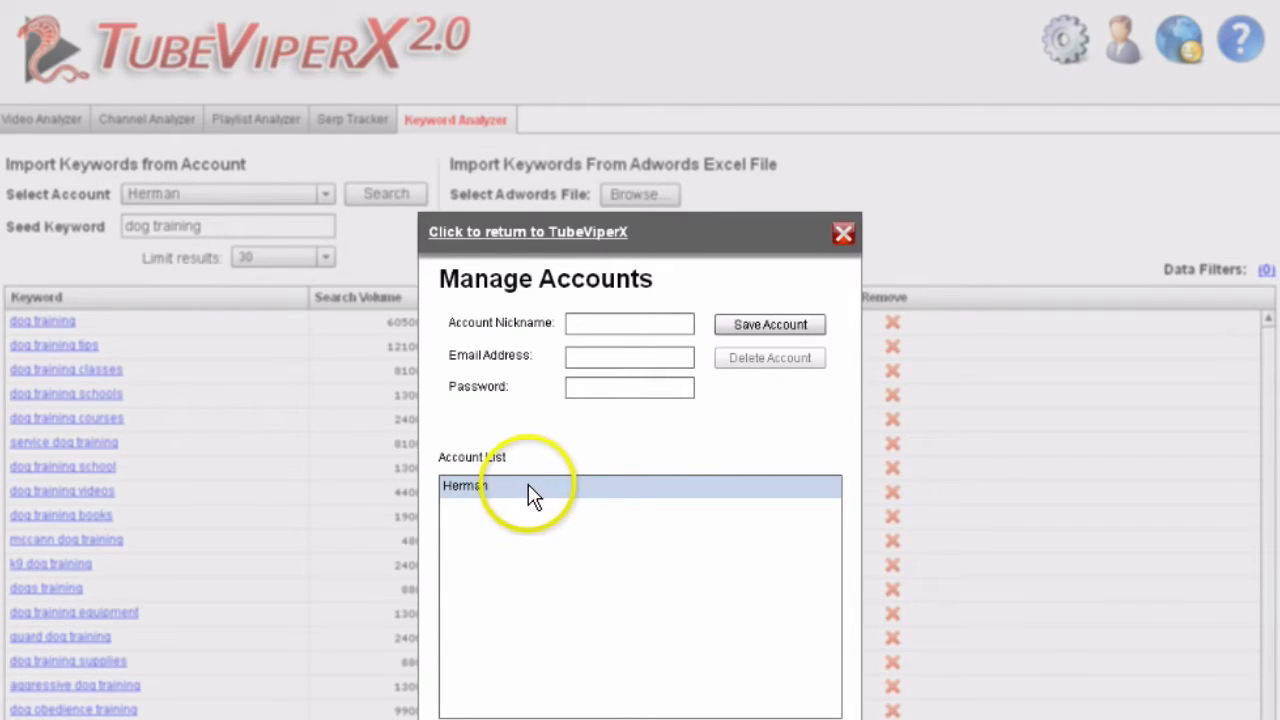
mouse_move(550, 495)
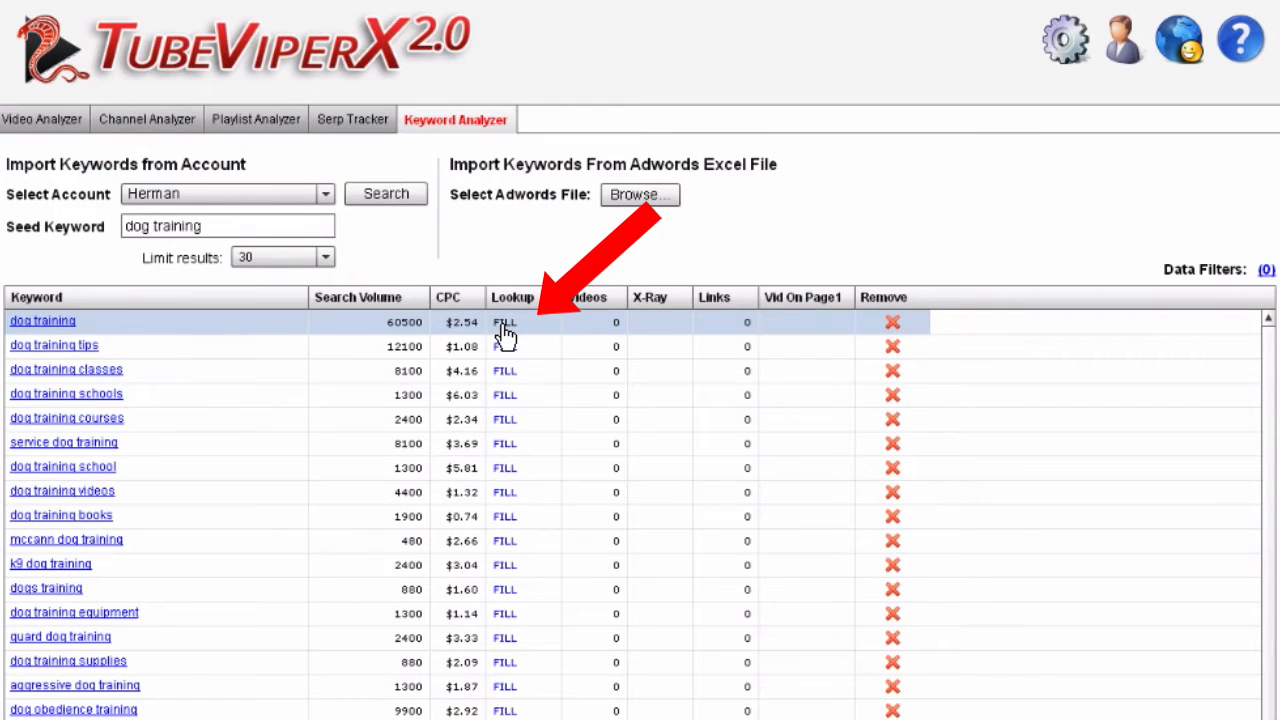
Step: Look up and keep video data for 'dog training': 118585 videos, X-Ray 0.51, 22 links
click(505, 322)
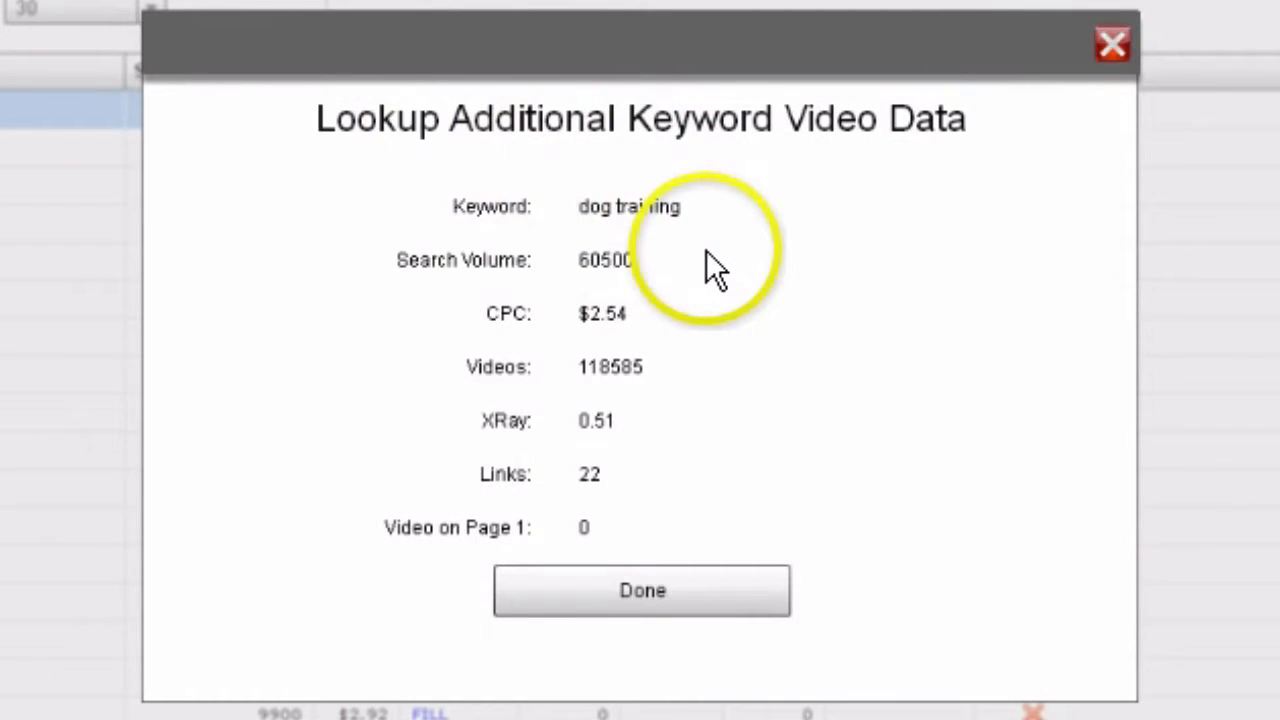
click(641, 590)
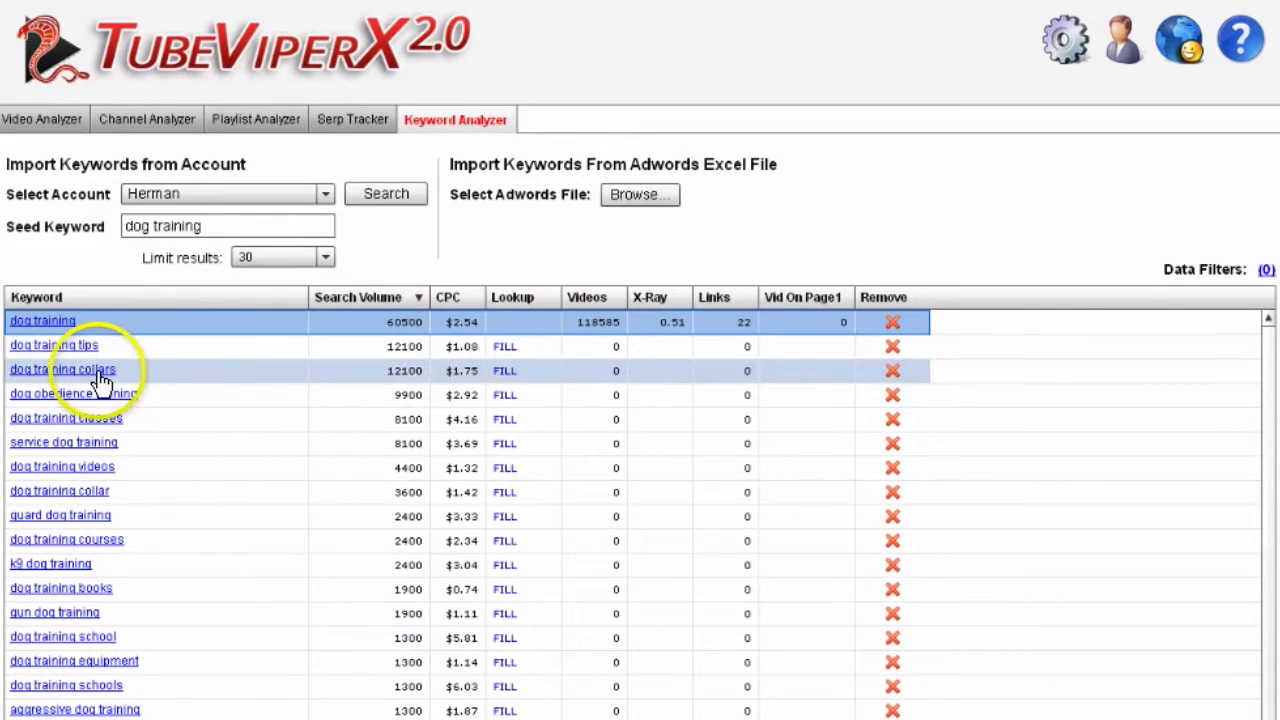
mouse_move(465, 378)
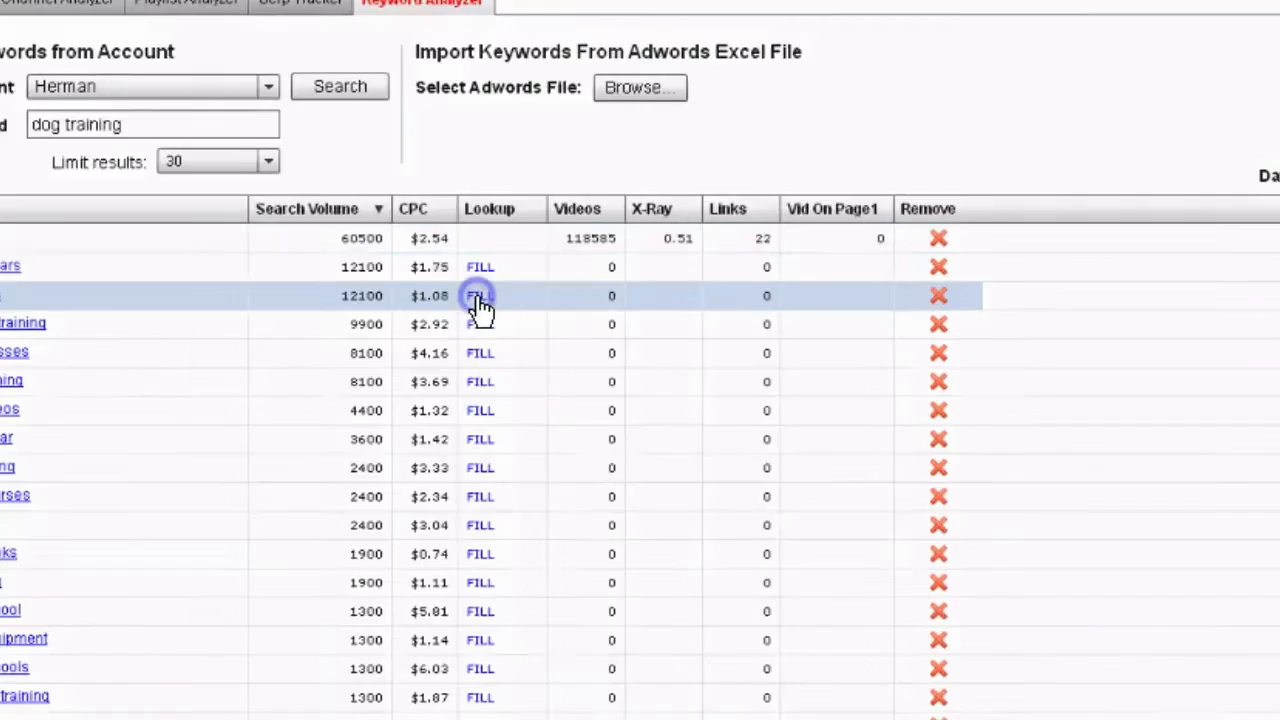
Step: Fill 'dog training collars' data (9210 videos, X-Ray 1.31, 10 links) and open it in Video Analyzer
click(480, 295)
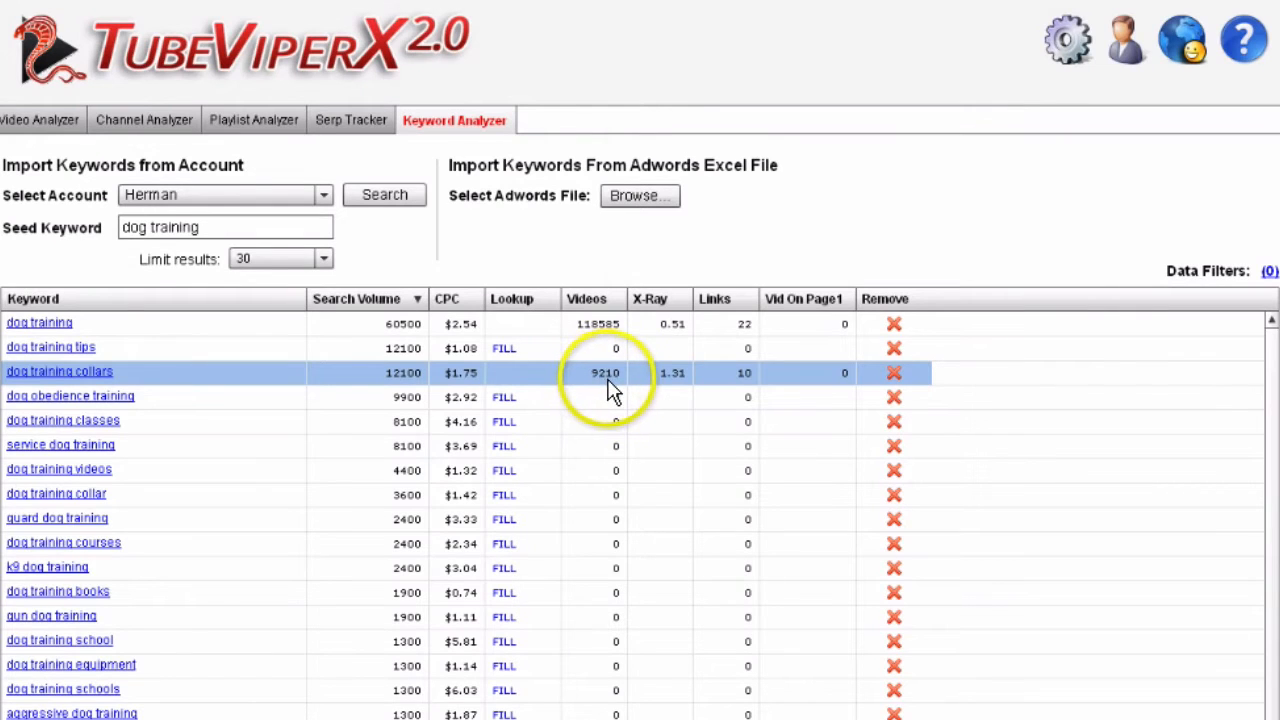
mouse_move(672, 388)
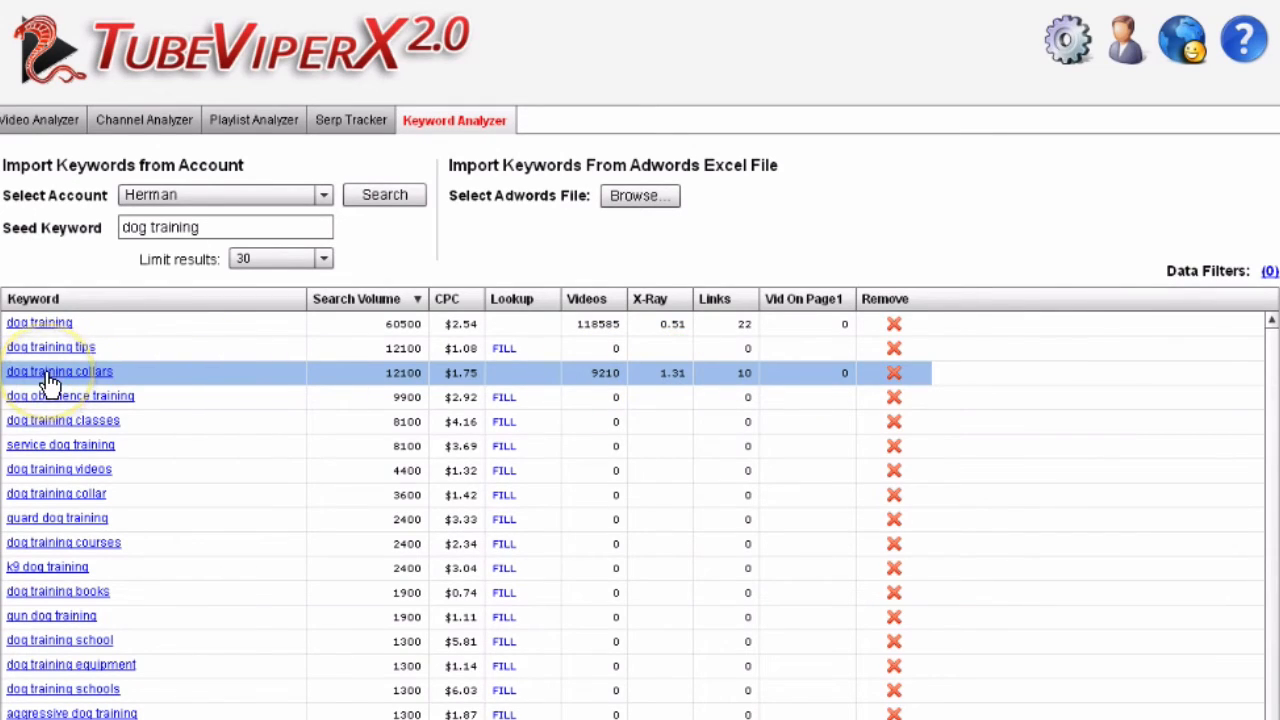
click(58, 371)
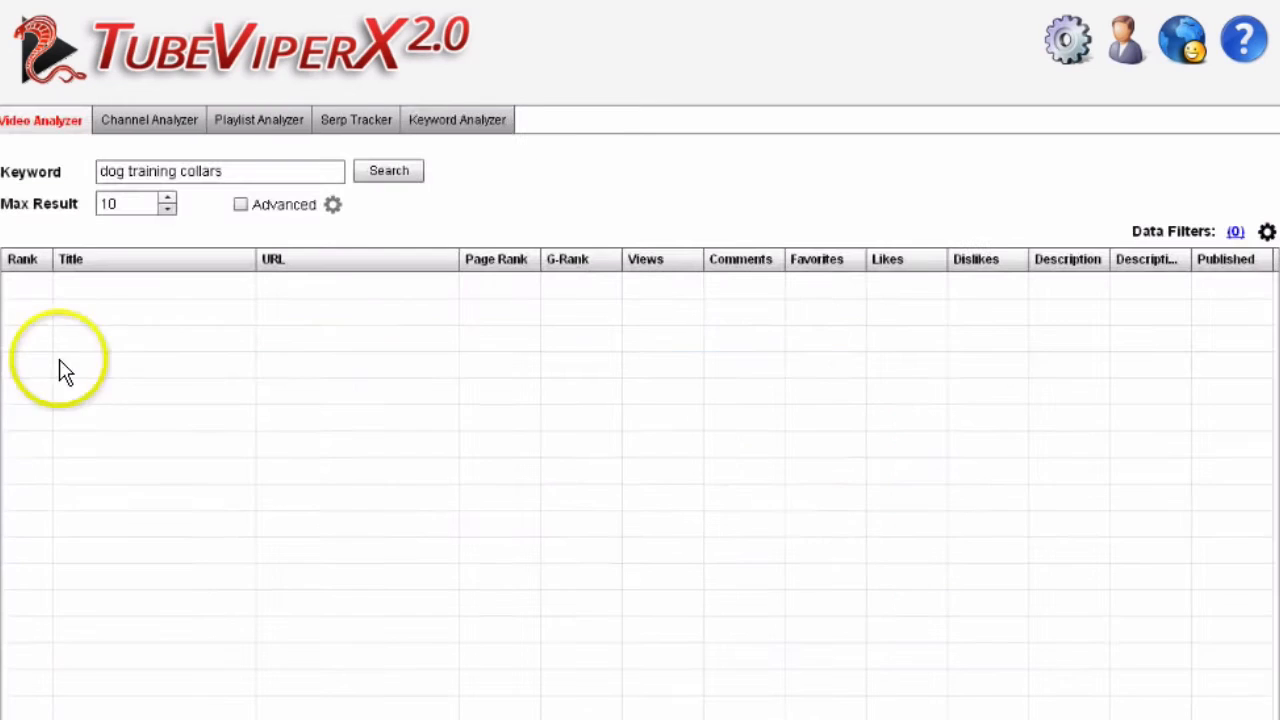
Step: Load the top ten 'dog training collars' videos, sort by views descending, and select the second
click(388, 170)
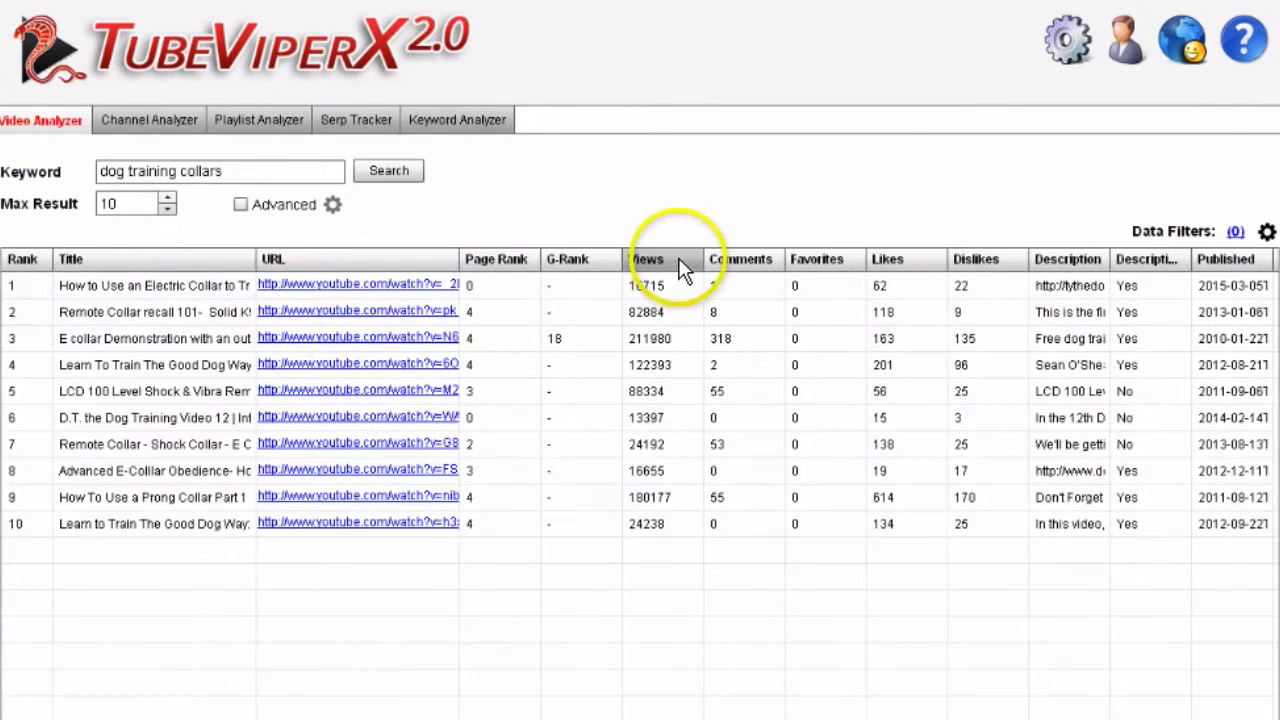
click(646, 259)
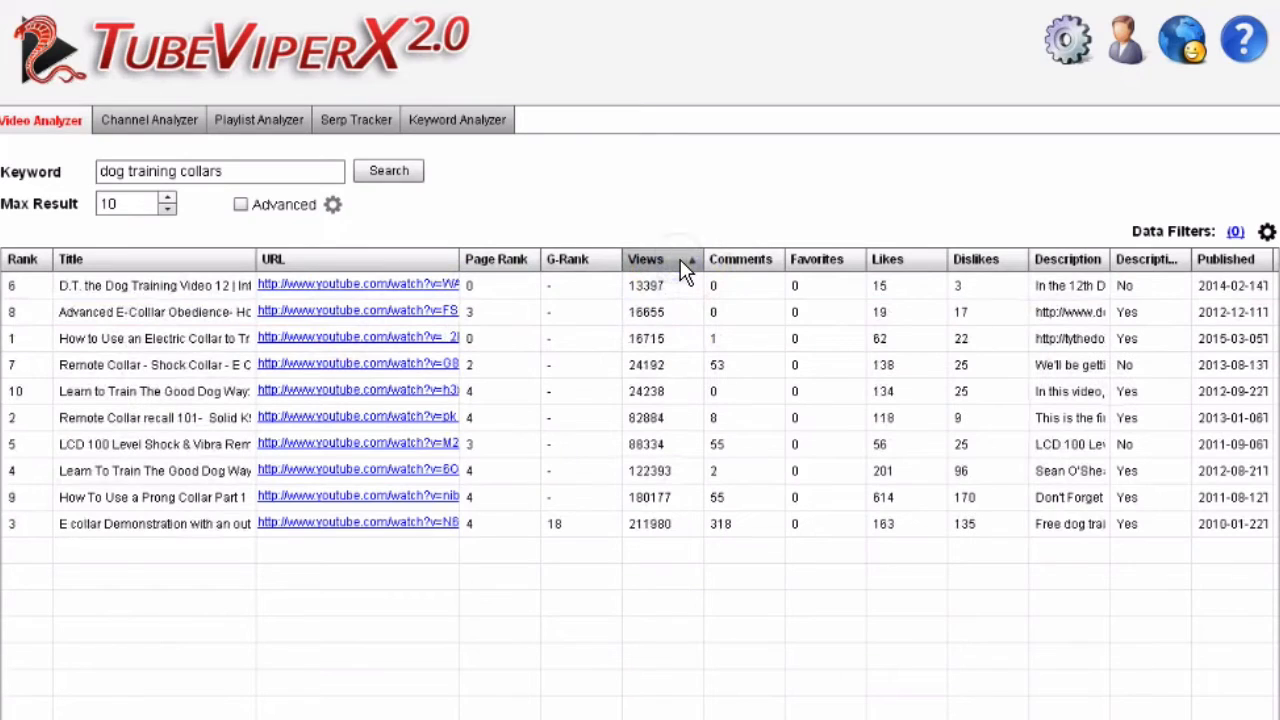
click(645, 259)
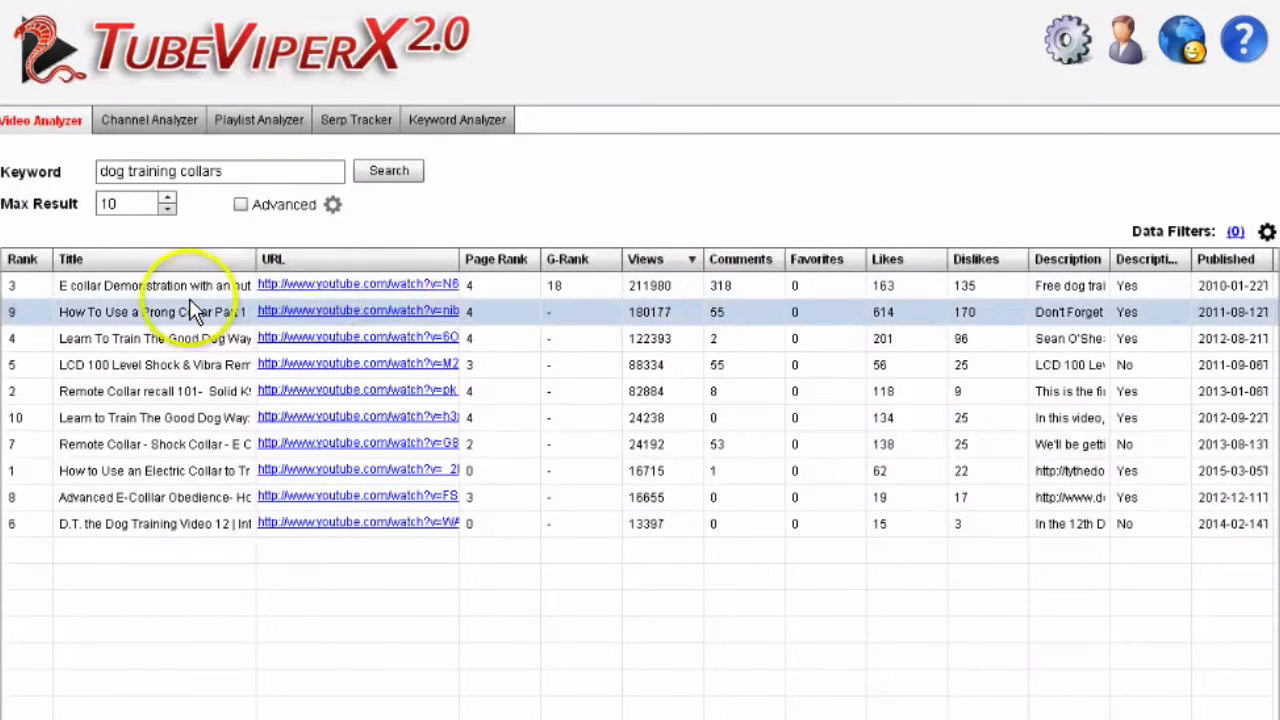
click(190, 285)
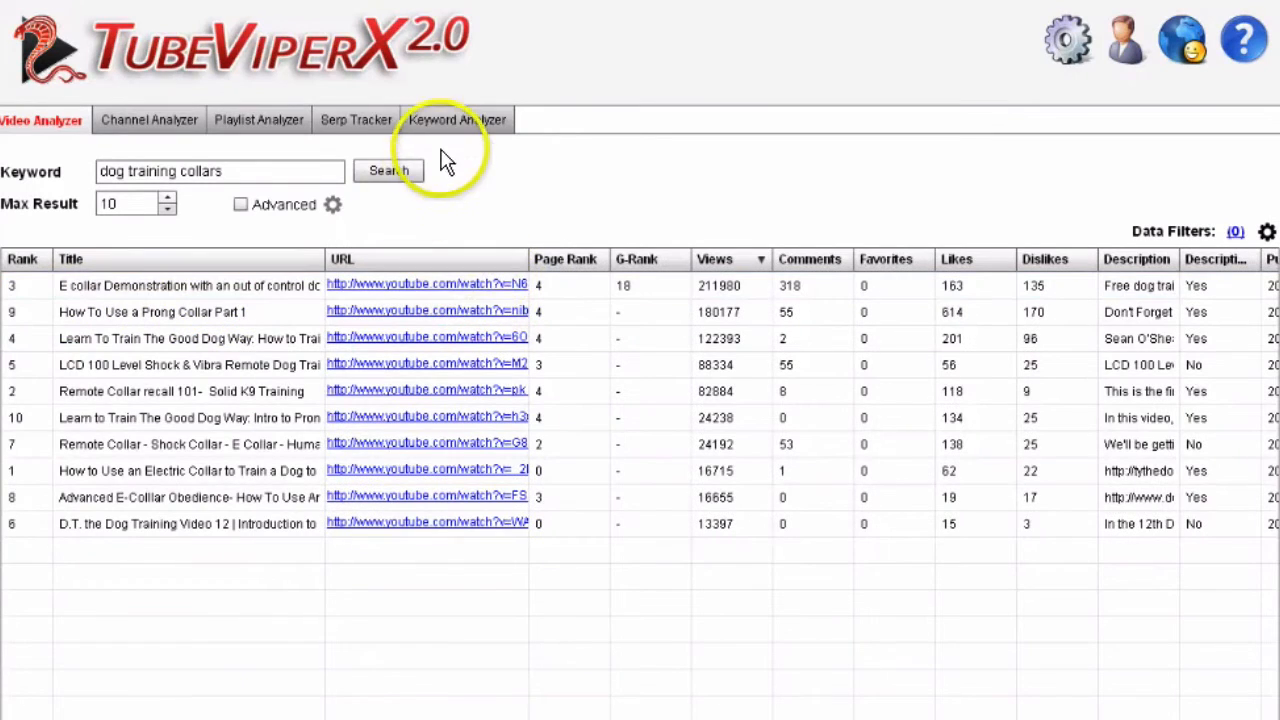
click(457, 119)
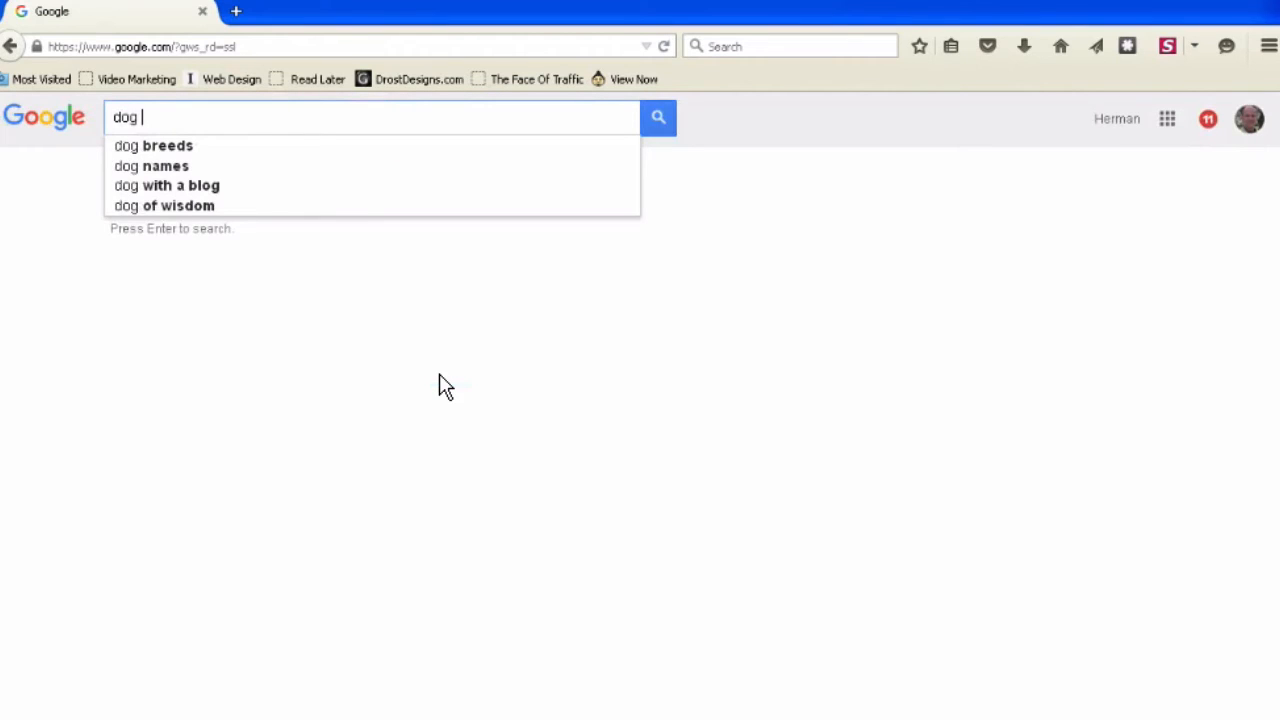
Step: Search Google for 'dog training collars', skim the web results, then view Videos results
text(training collars)
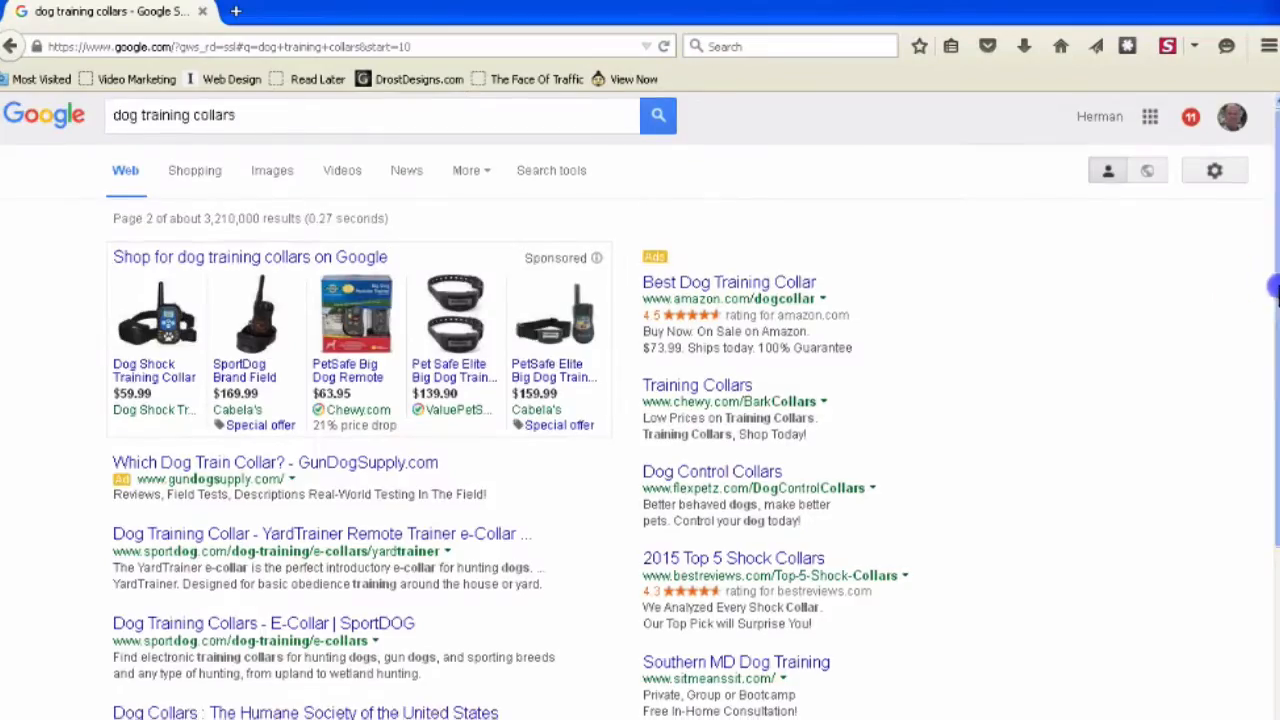
scroll(down, 3)
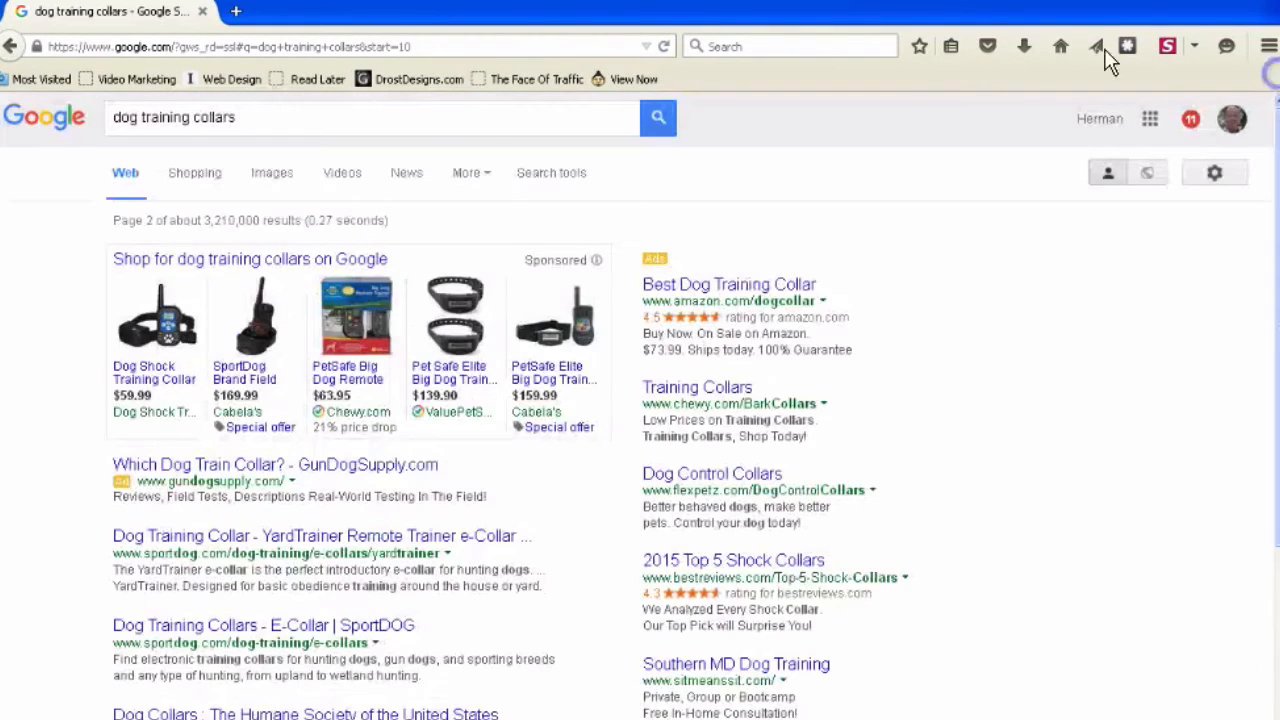
click(342, 172)
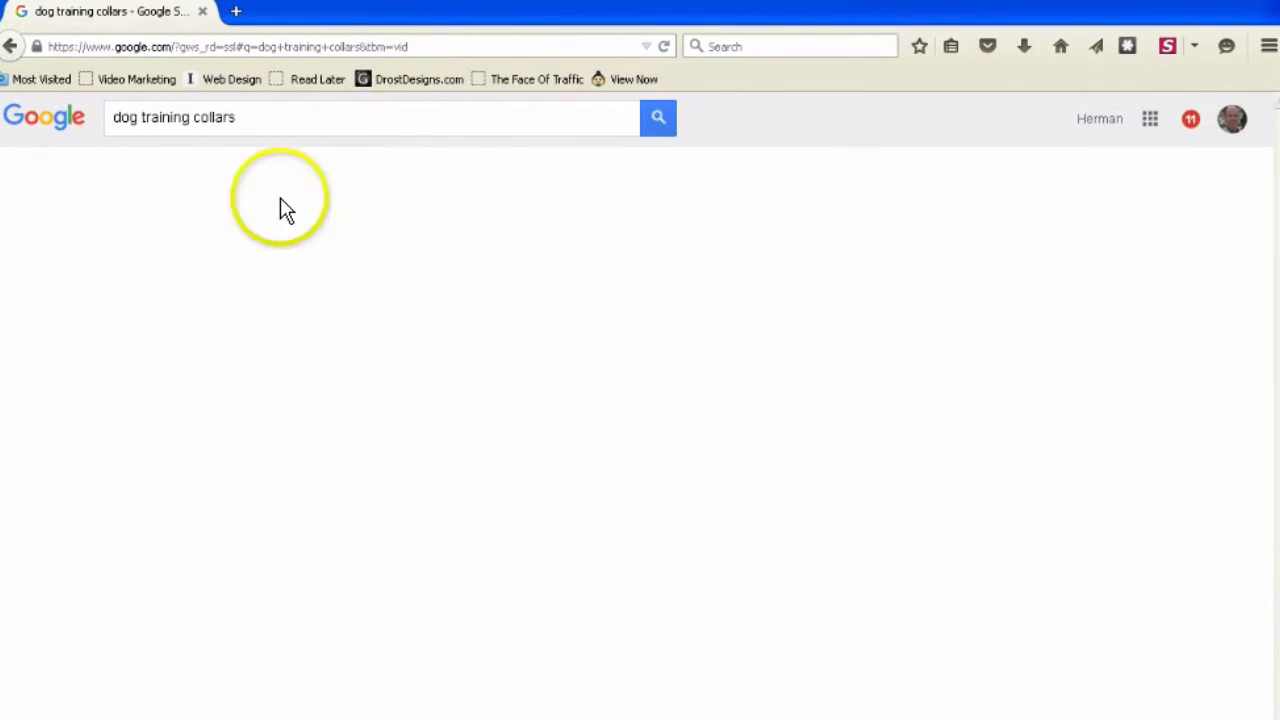
click(658, 117)
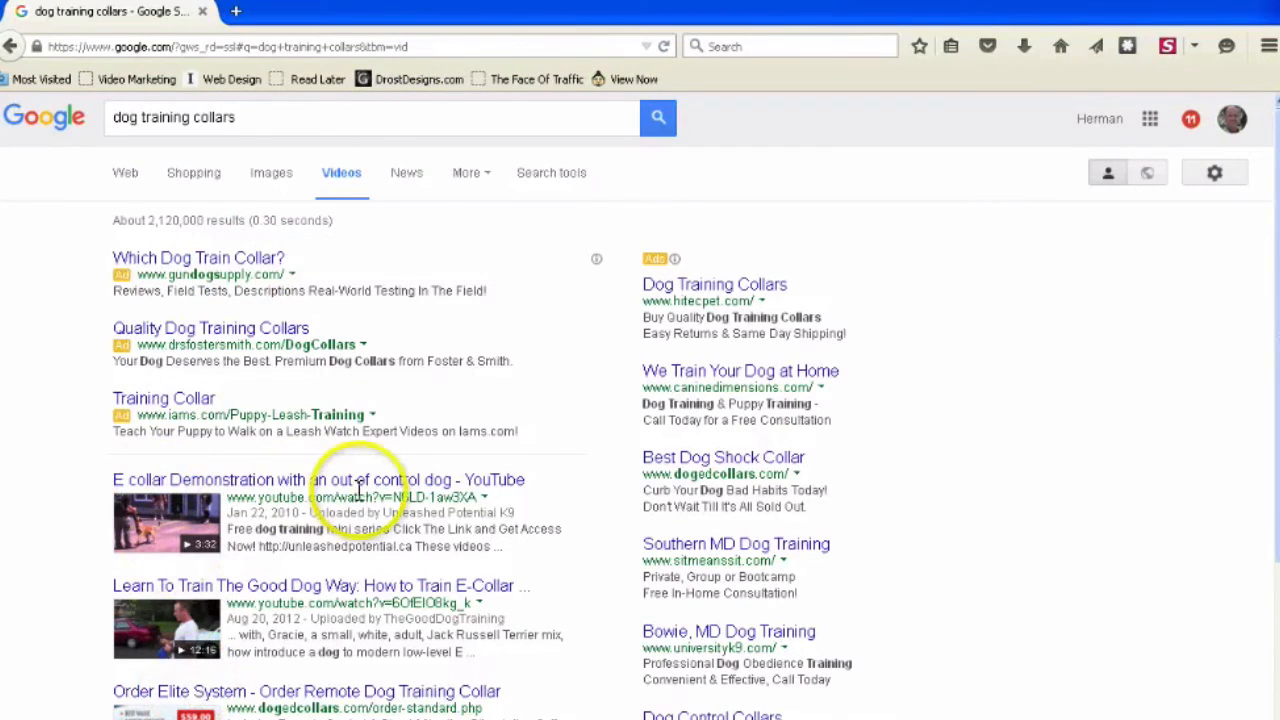